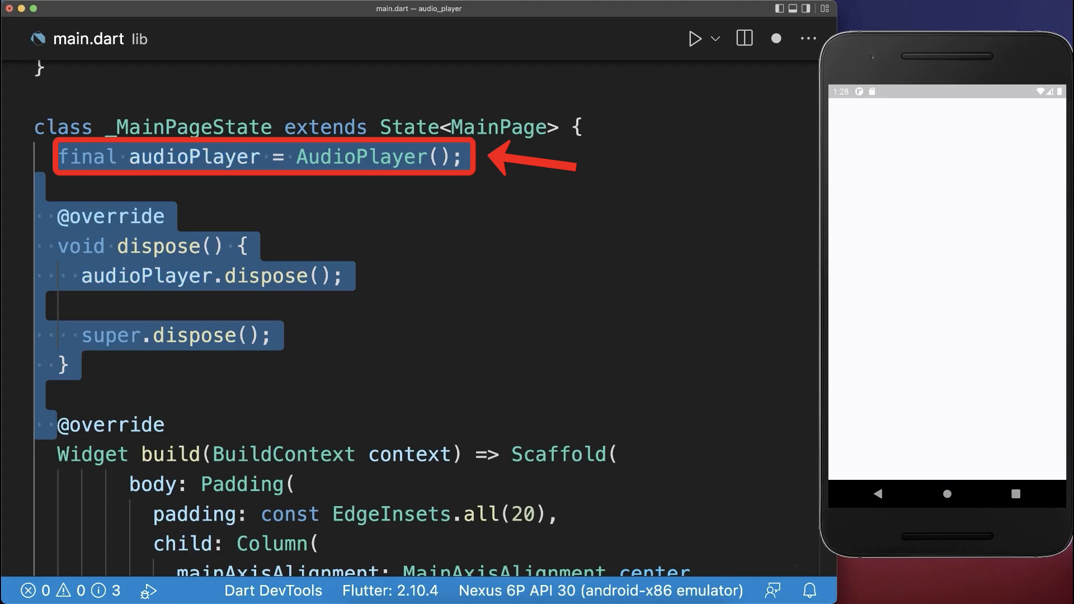
Add a disposed AudioPlayer, a formatTime() helper, and elapsed/total time Text widgets beside the slider
{"action": "left_click", "coordinate": [89, 425]}
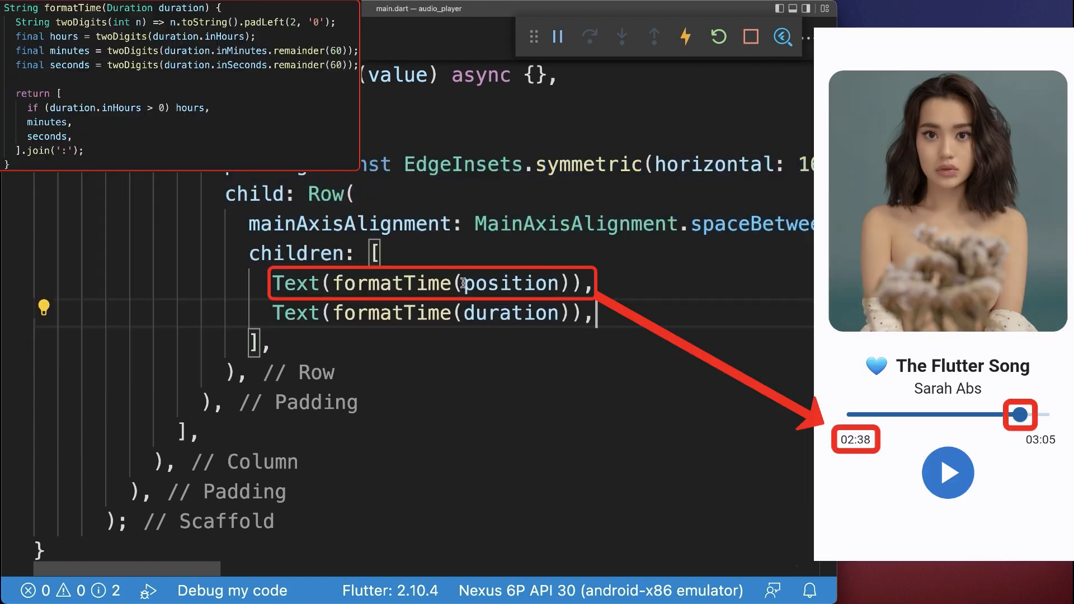
{"action": "double_click", "coordinate": [509, 283]}
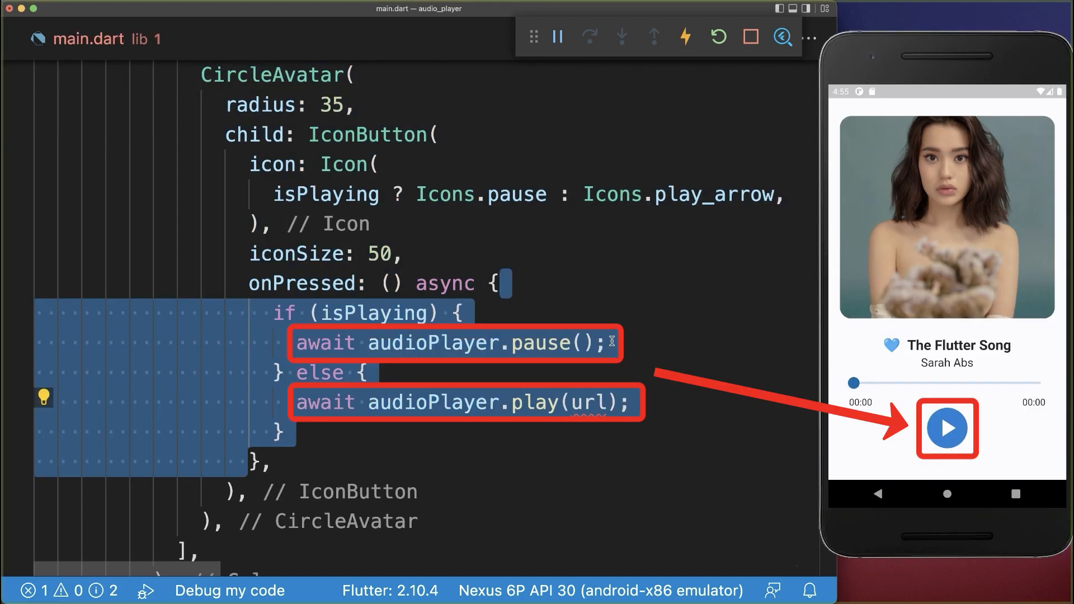
{"action": "mouse_move", "coordinate": [668, 351]}
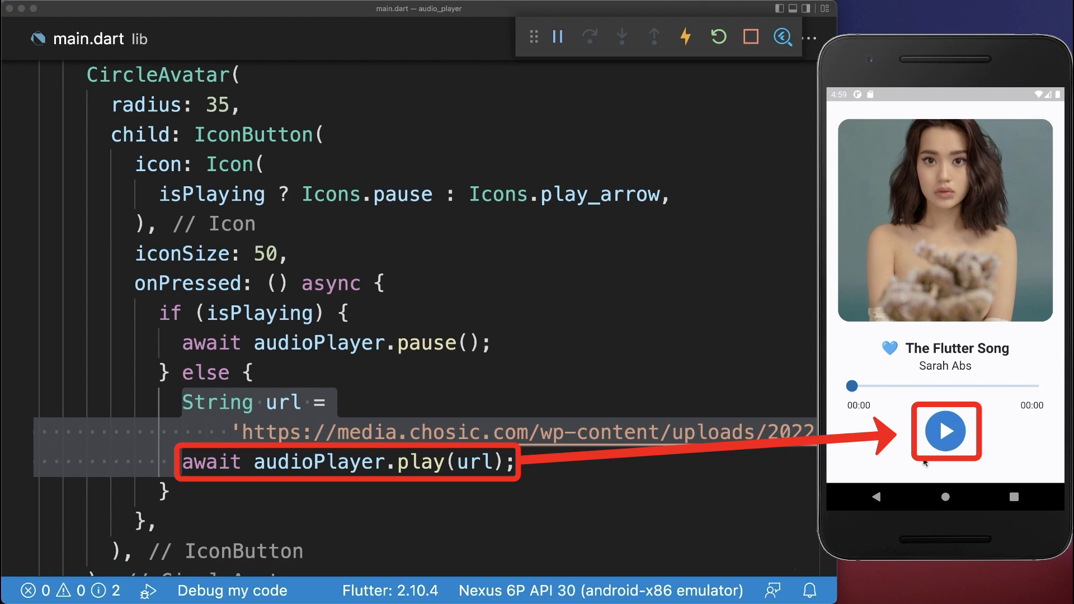
{"action": "mouse_move", "coordinate": [592, 392]}
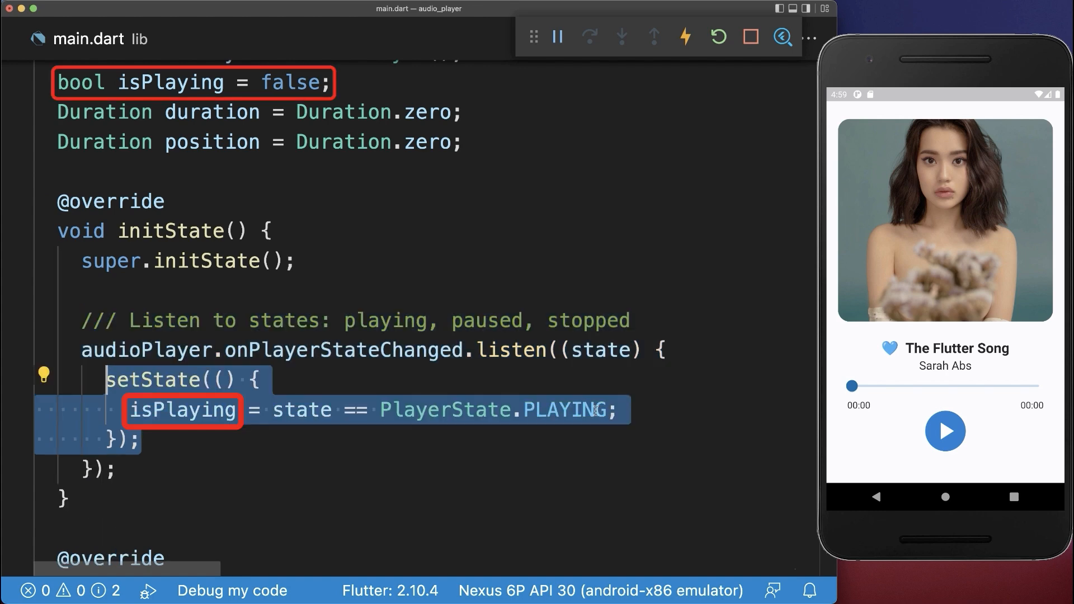
Add onPlayerStateChanged, onDurationChanged and onAudioPositionChanged listeners in initState, then play the song
{"action": "scroll", "scroll_direction": "down", "scroll_amount": 3}
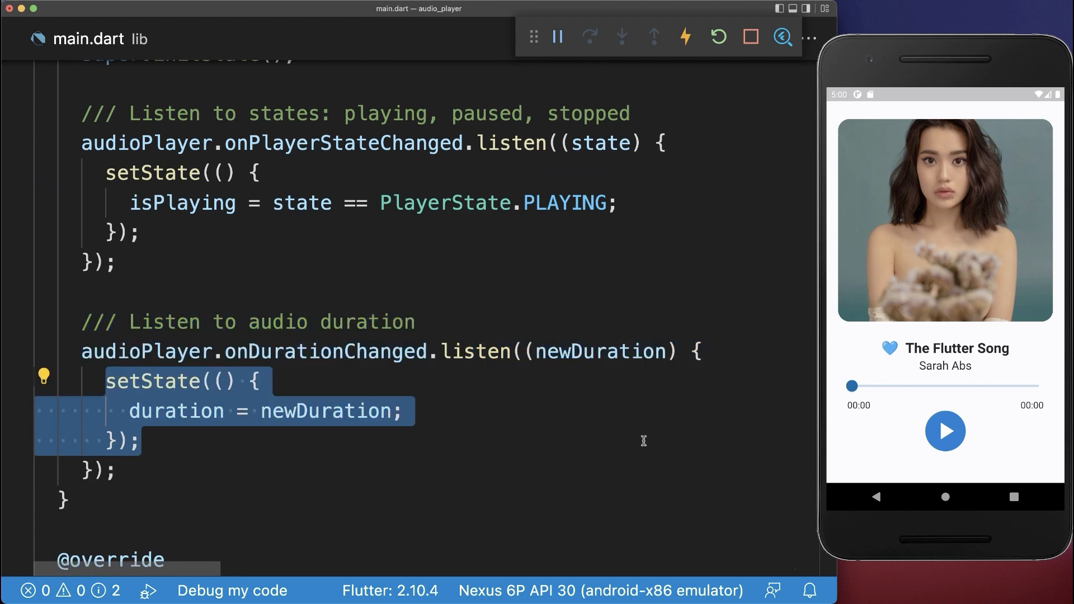
{"action": "scroll", "scroll_direction": "down", "scroll_amount": 3}
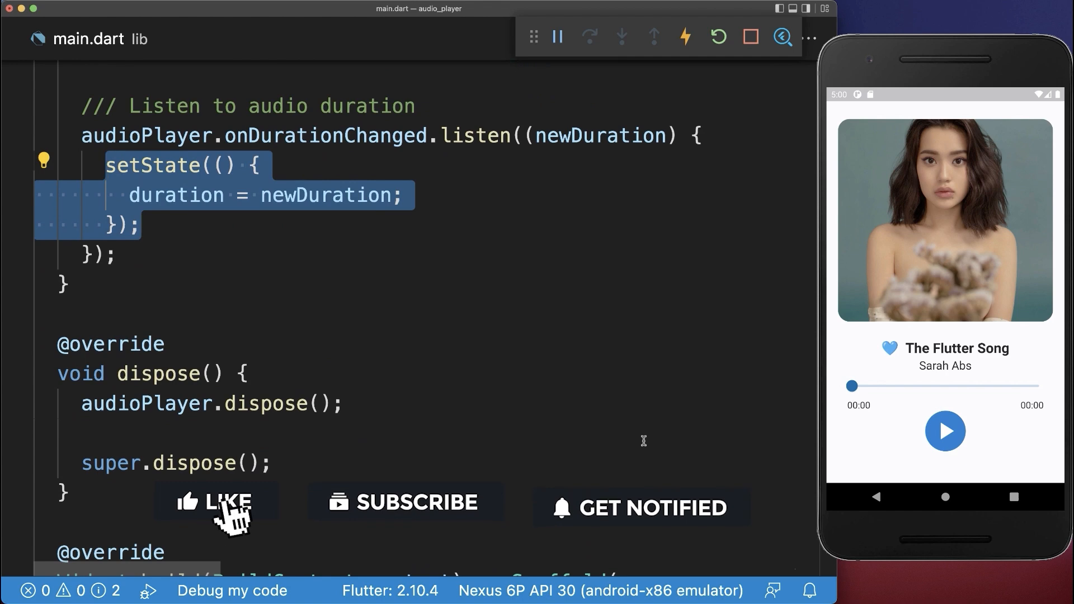
{"action": "left_click", "coordinate": [217, 501]}
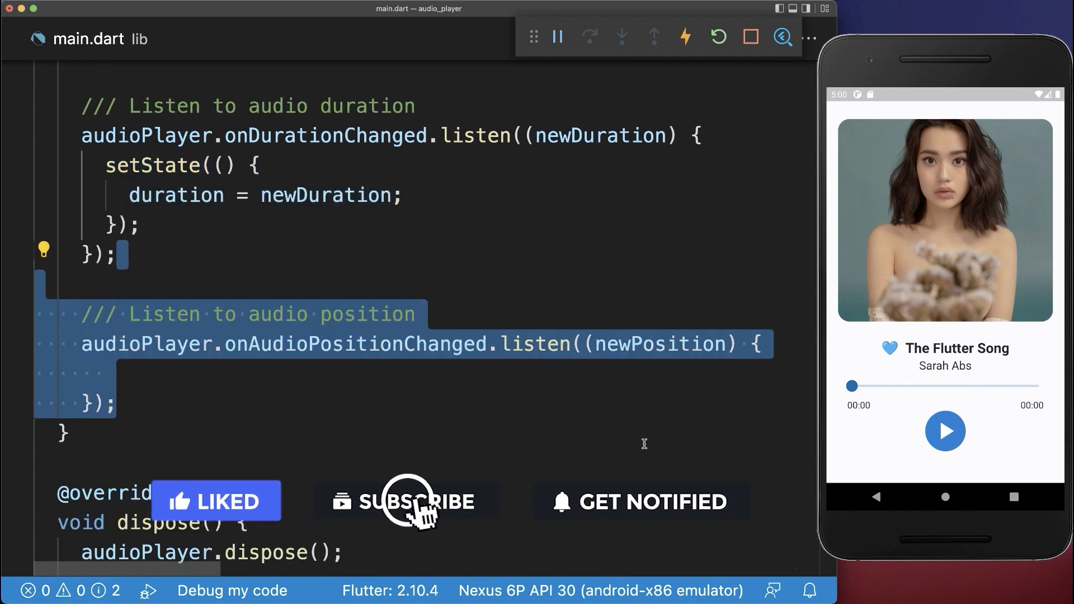
{"action": "left_click", "coordinate": [405, 501]}
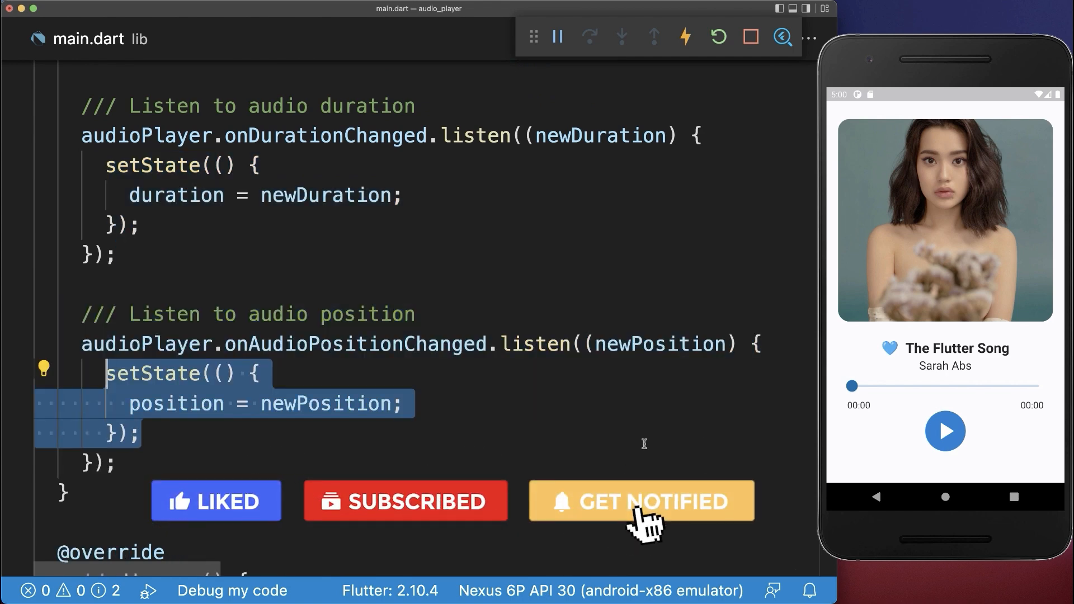
{"action": "left_click", "coordinate": [944, 431]}
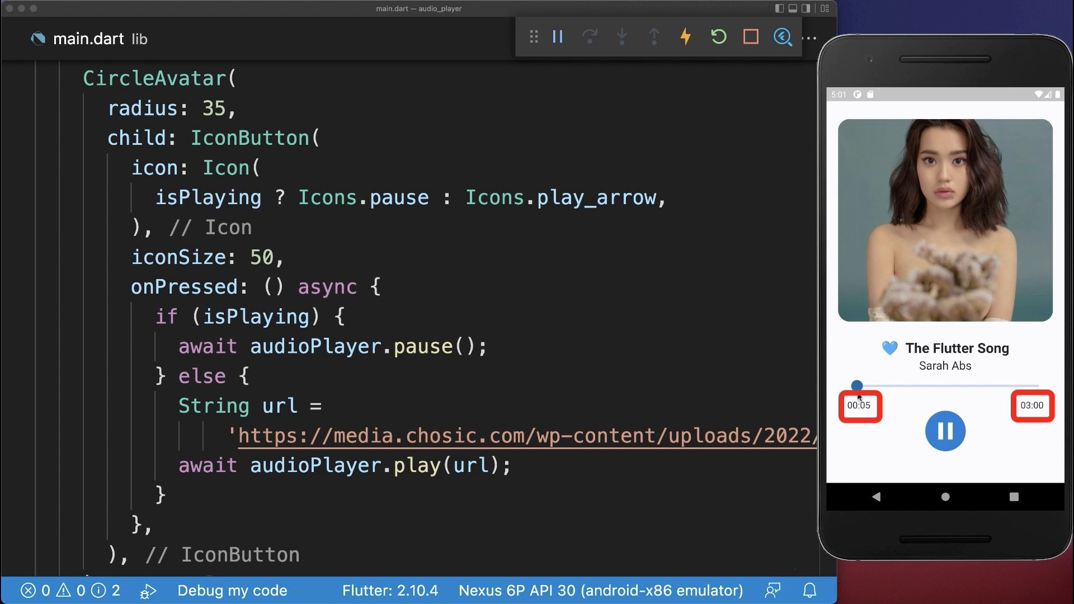
Pause The Flutter Song in the running app, then start it again
{"action": "left_click", "coordinate": [945, 431]}
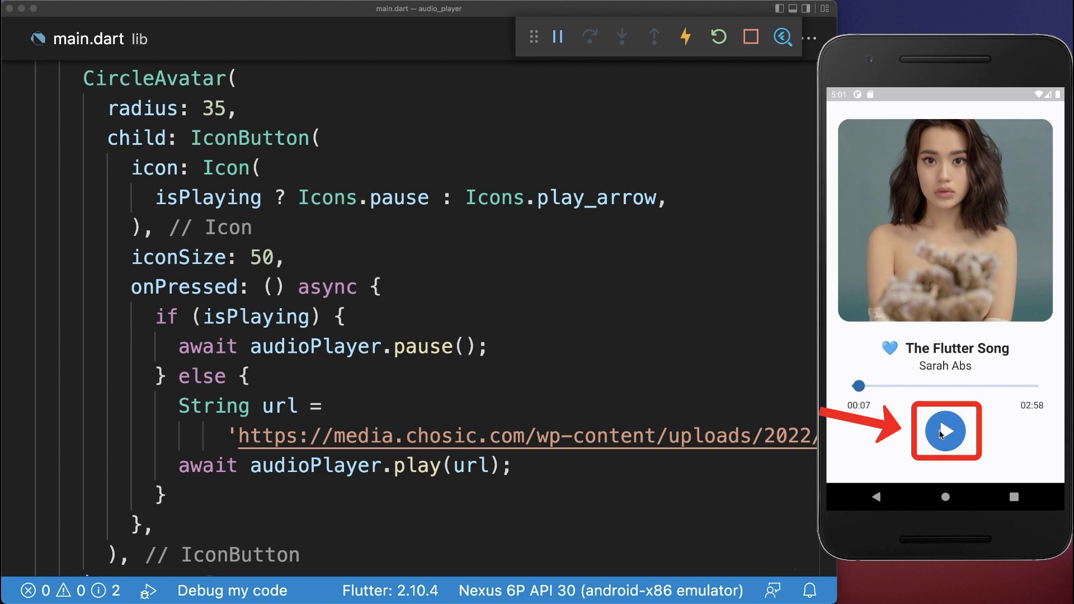
{"action": "left_click", "coordinate": [945, 430]}
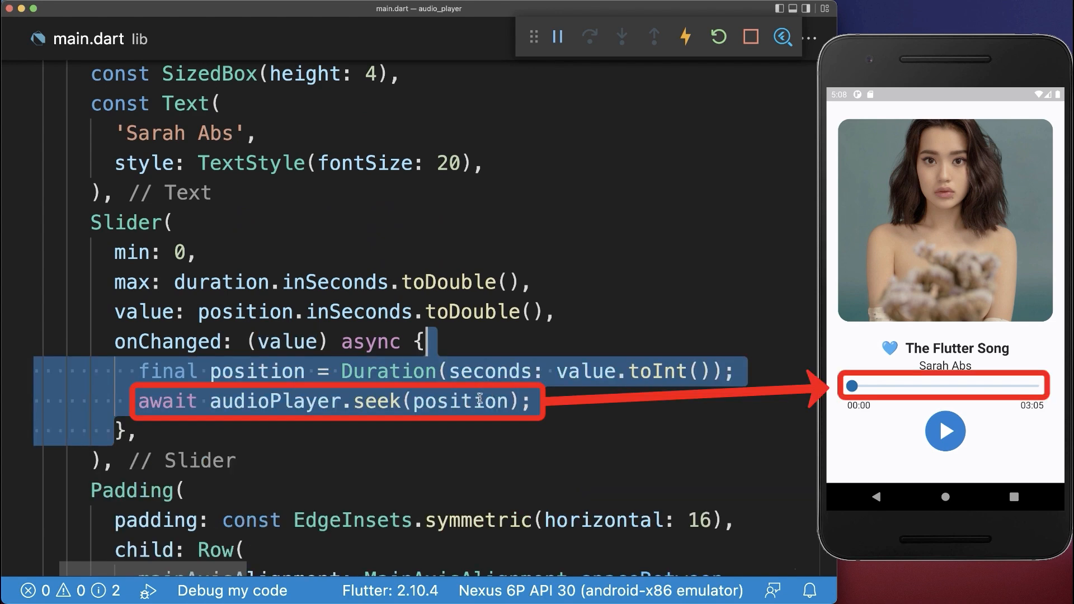
Make slider onChanged seek and resume, then drag the song to 00:46 and 02:24
{"action": "double_click", "coordinate": [461, 401]}
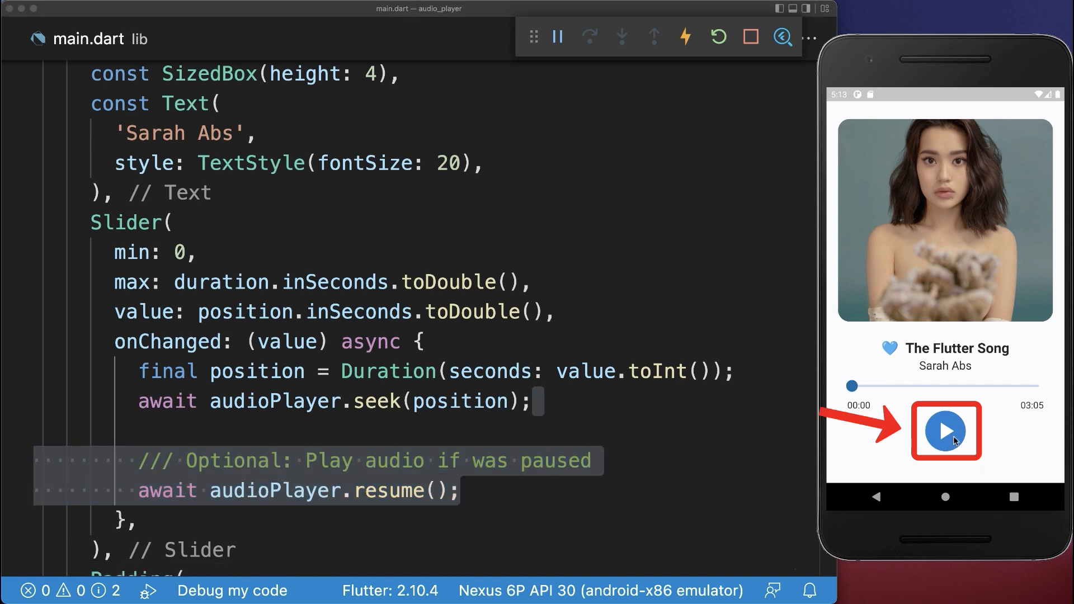
{"action": "left_click", "coordinate": [944, 431]}
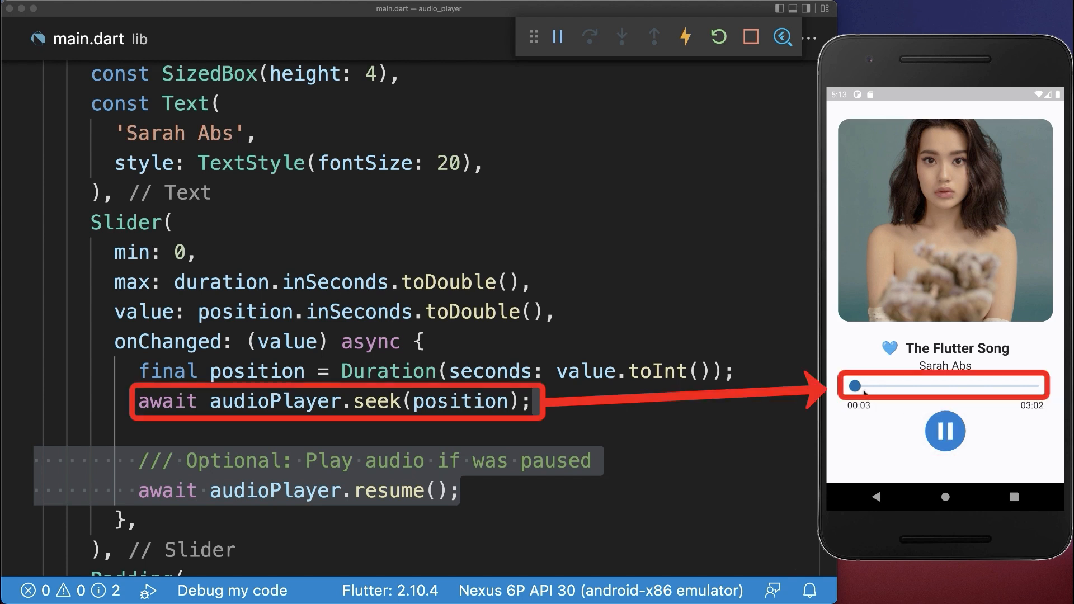
{"action": "left_click_drag", "start_coordinate": [857, 388], "coordinate": [900, 389]}
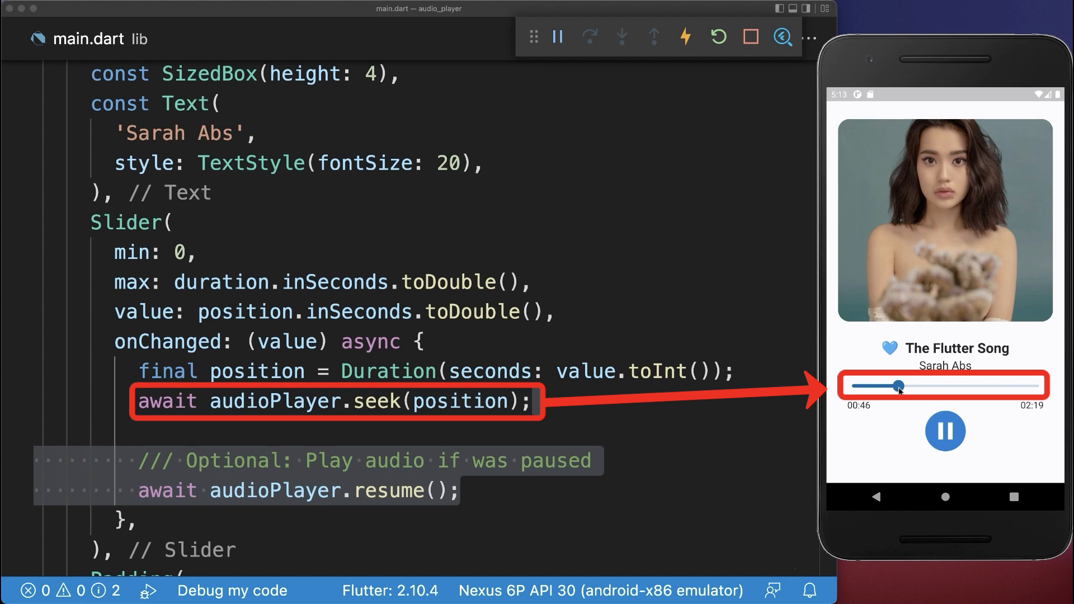
{"action": "left_click_drag", "start_coordinate": [900, 385], "coordinate": [997, 385]}
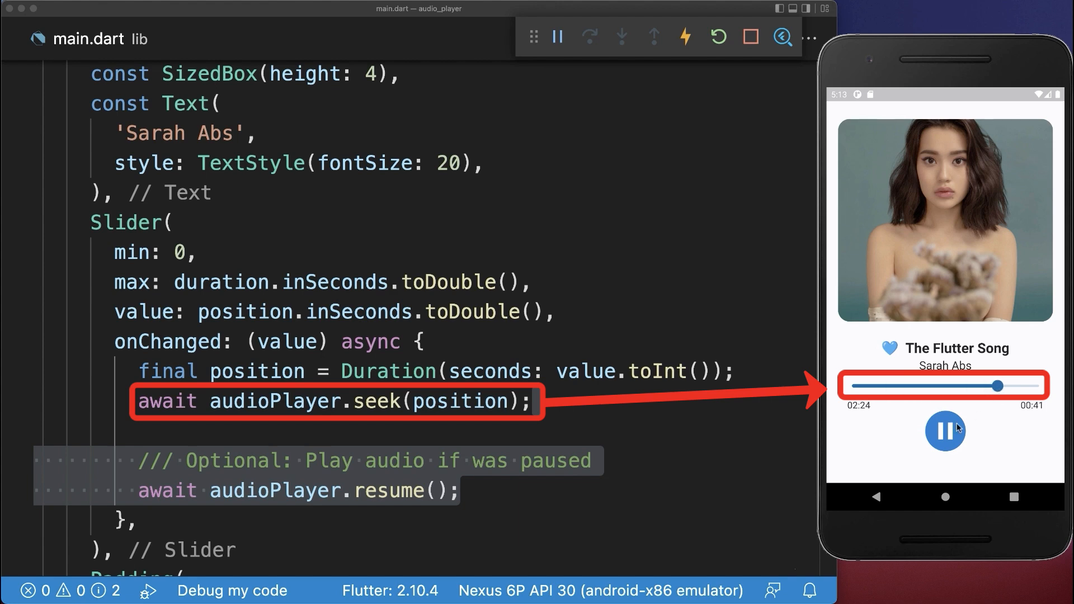
{"action": "left_click", "coordinate": [946, 431]}
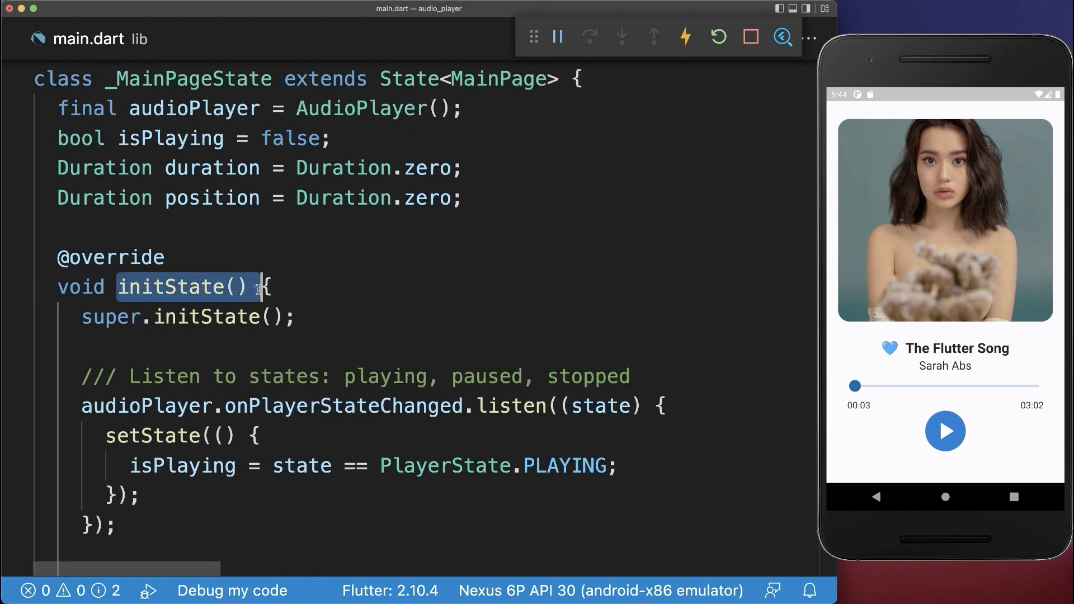
Add a setAudio(); call inside initState
{"action": "type", "text": "setAudio();"}
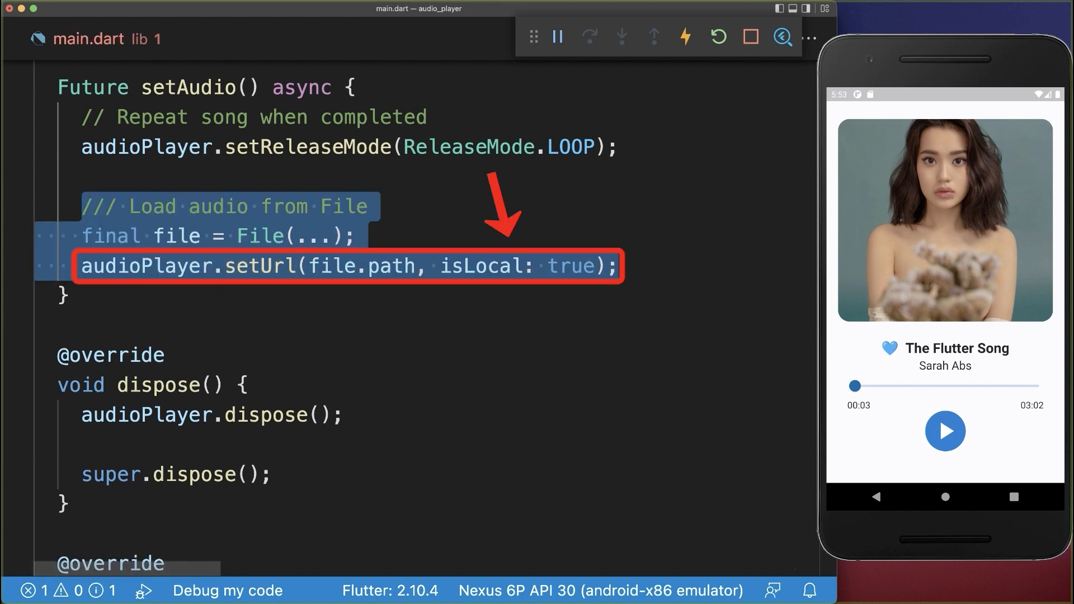
Make setAudio use ReleaseMode.LOOP and load a local file via setUrl(file.path, isLocal: true)
{"action": "double_click", "coordinate": [482, 266]}
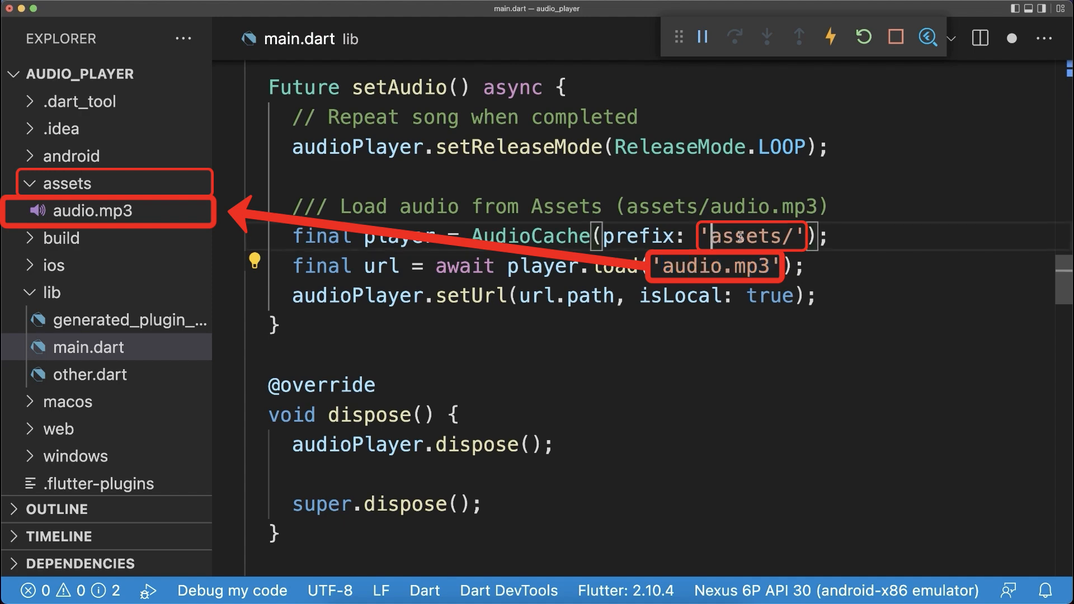
Load 'audio.mp3' via AudioCache(prefix: 'assets/') and declare assets: - assets/ in pubspec.yaml
{"action": "left_click", "coordinate": [96, 425]}
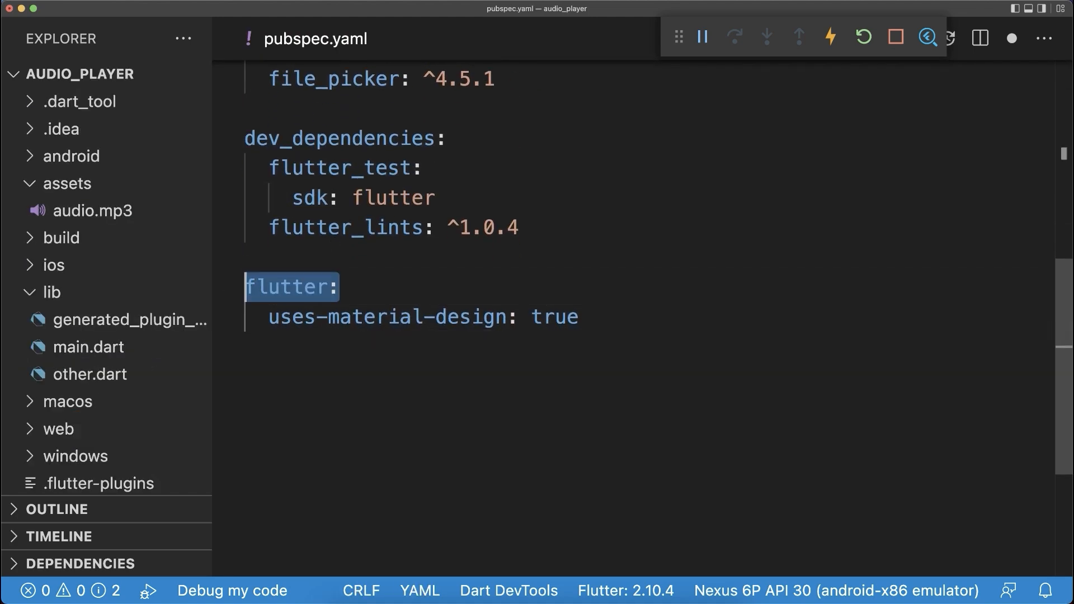
{"action": "type", "text": "assets:"}
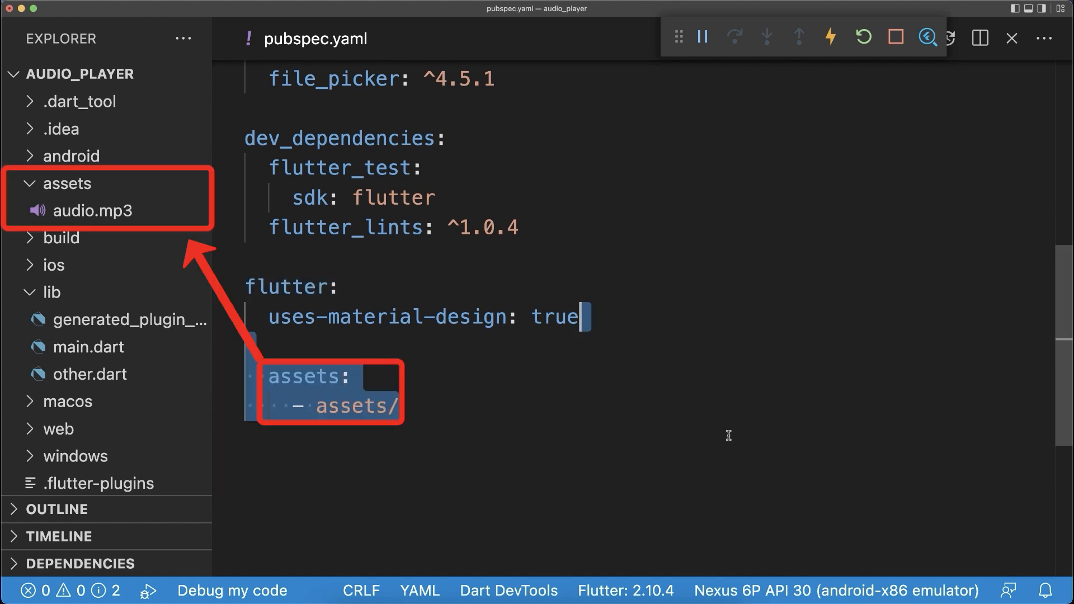